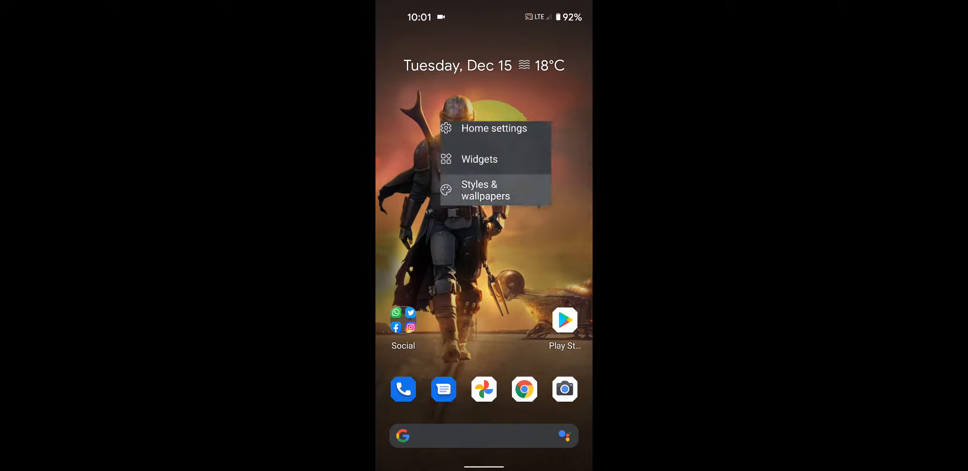
Open the Grid options in Styles & wallpapers and preview the 4x4, 2x2 and default layouts
{"action": "left_click", "coordinate": [486, 190]}
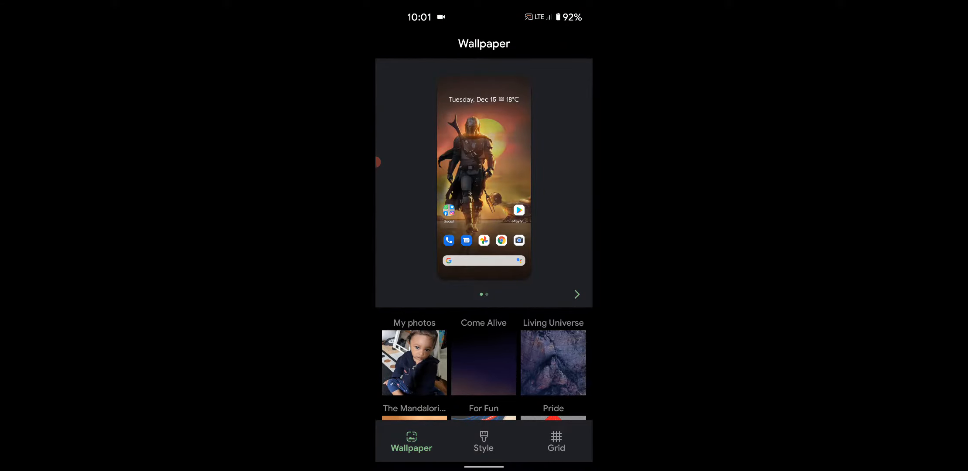
{"action": "left_click", "coordinate": [555, 441]}
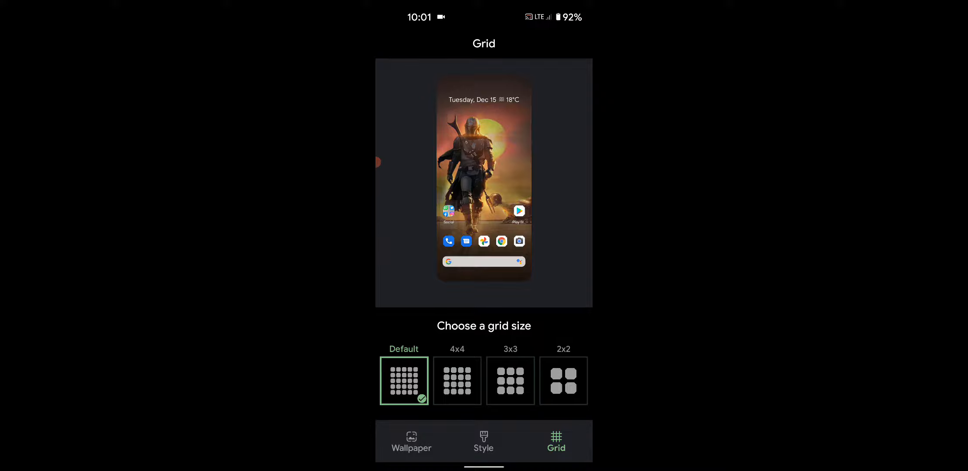
{"action": "left_click", "coordinate": [457, 381]}
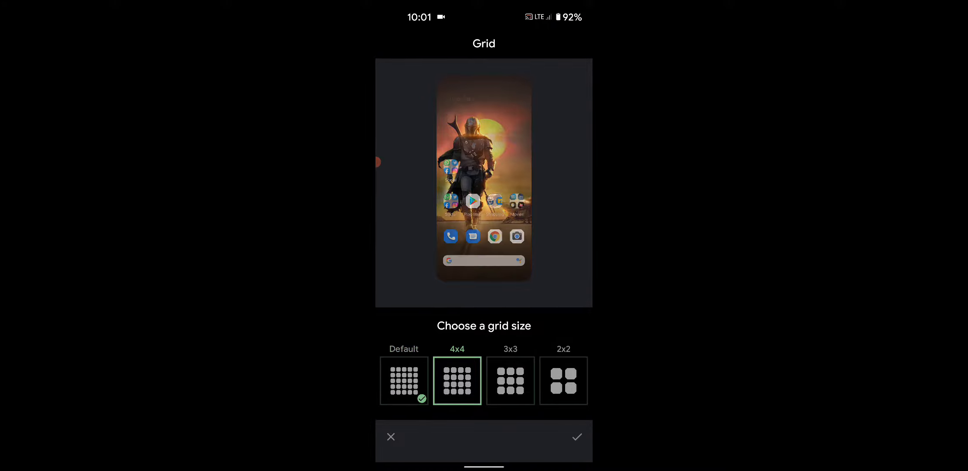
{"action": "left_click", "coordinate": [563, 380]}
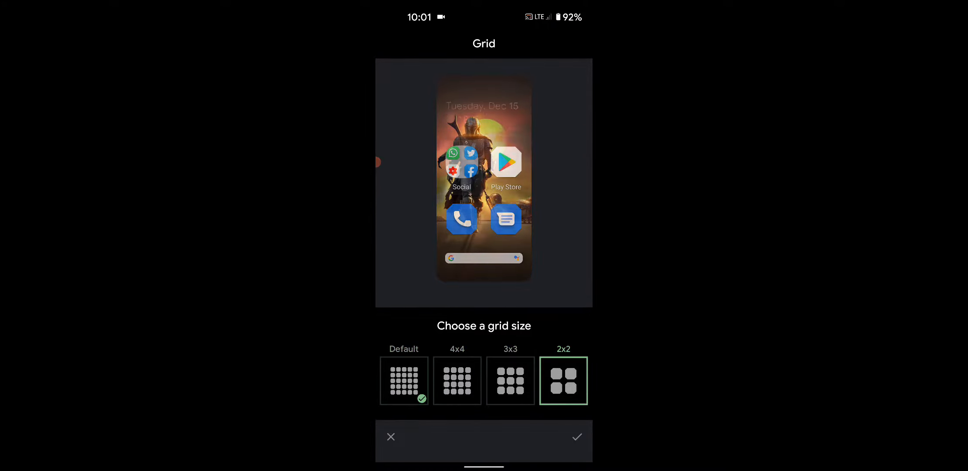
{"action": "left_click", "coordinate": [404, 381]}
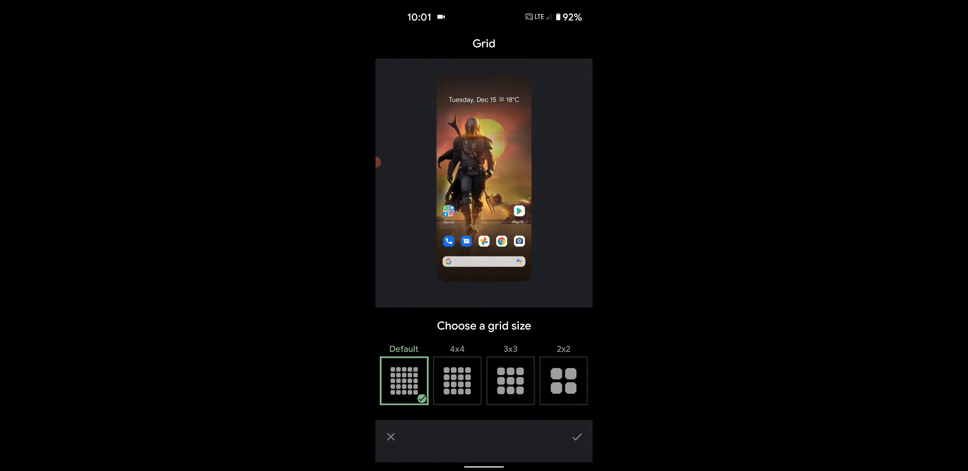
Select the 4x4 grid again and apply it to the home screen
{"action": "left_click", "coordinate": [457, 381]}
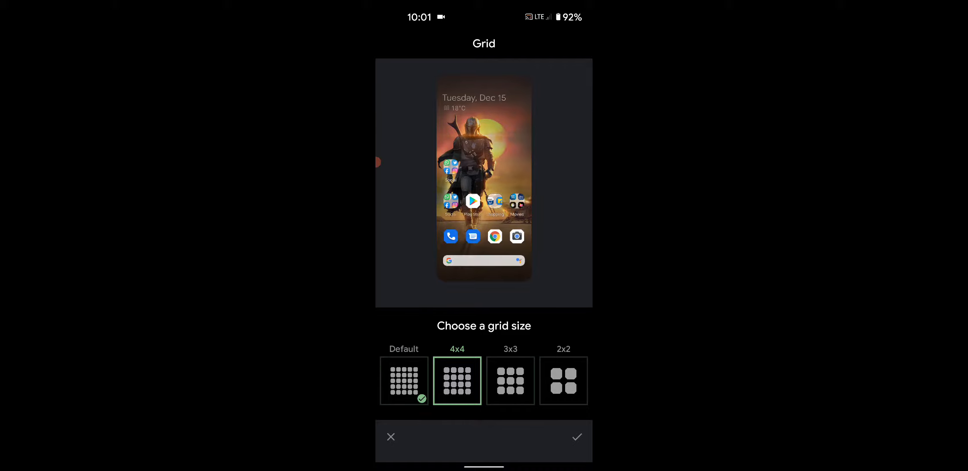
{"action": "left_click", "coordinate": [575, 436]}
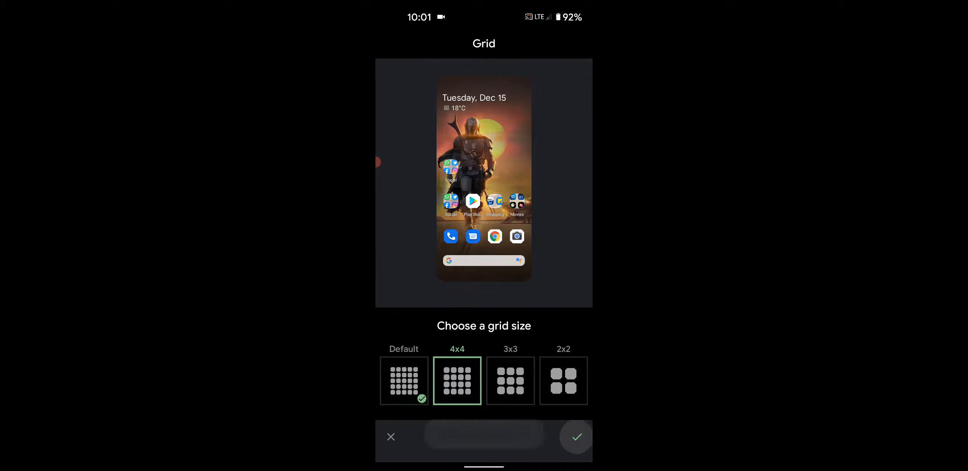
{"action": "left_click", "coordinate": [575, 437]}
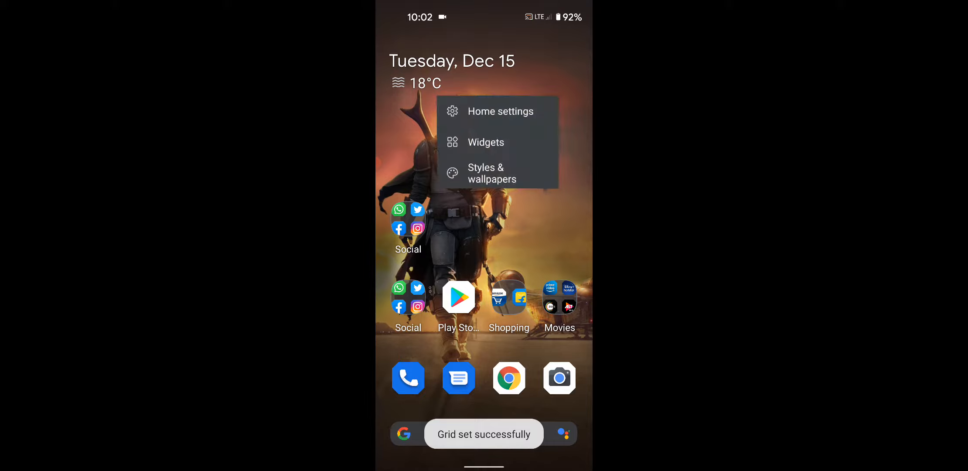
Choose the 2x2 grid in the Styles & wallpapers Grid options and apply it
{"action": "left_click", "coordinate": [492, 174]}
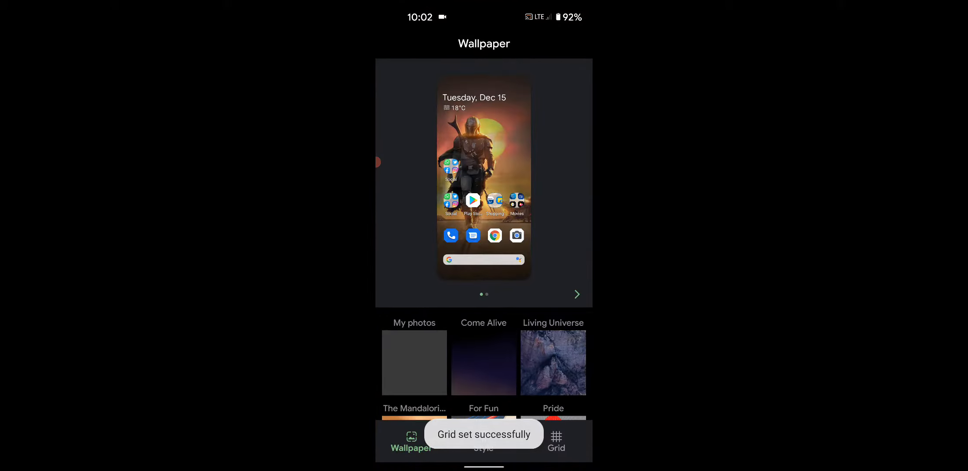
{"action": "left_click", "coordinate": [555, 440]}
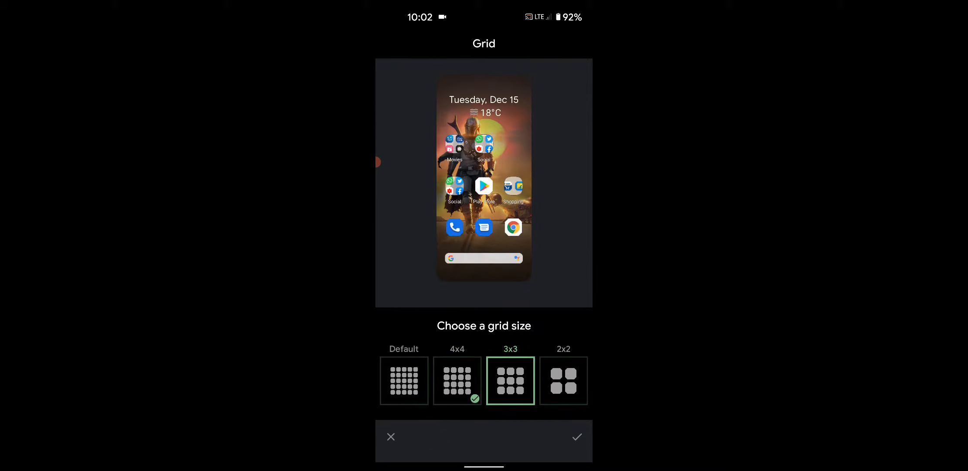
{"action": "left_click", "coordinate": [563, 380]}
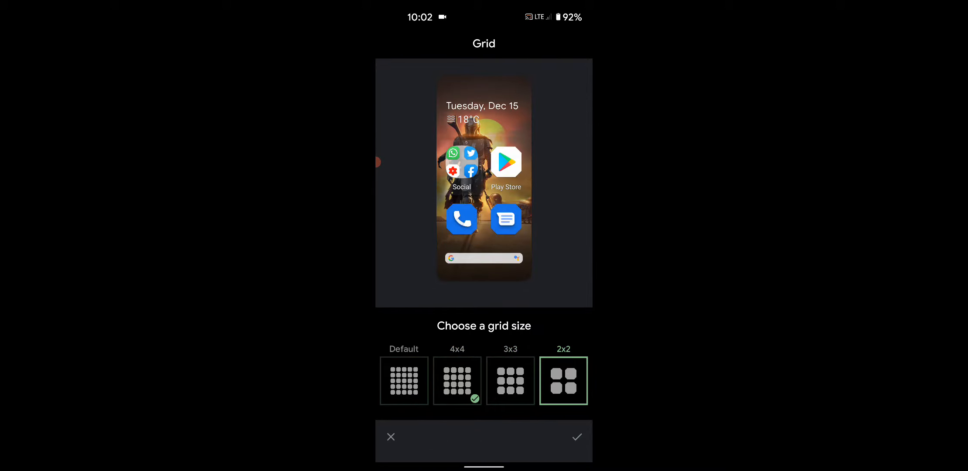
{"action": "left_click", "coordinate": [576, 436]}
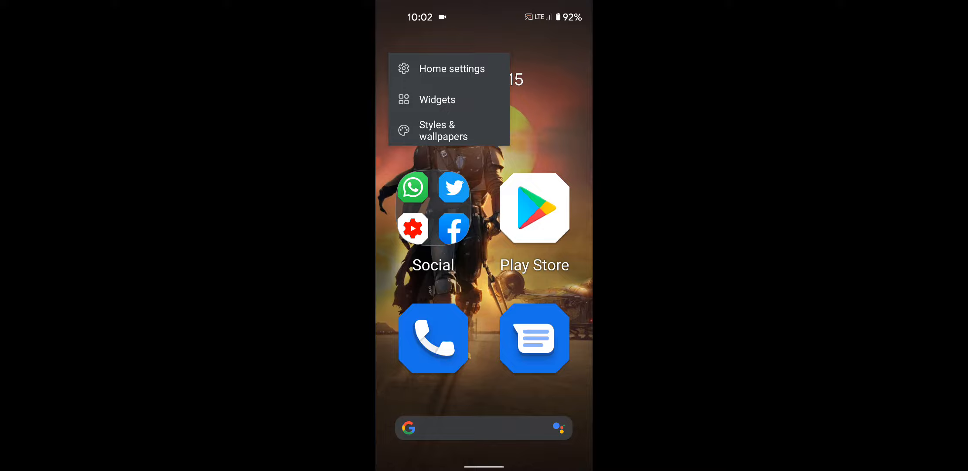
Reopen Styles & wallpapers to confirm 2x2 is selected, then return home
{"action": "left_click", "coordinate": [442, 130]}
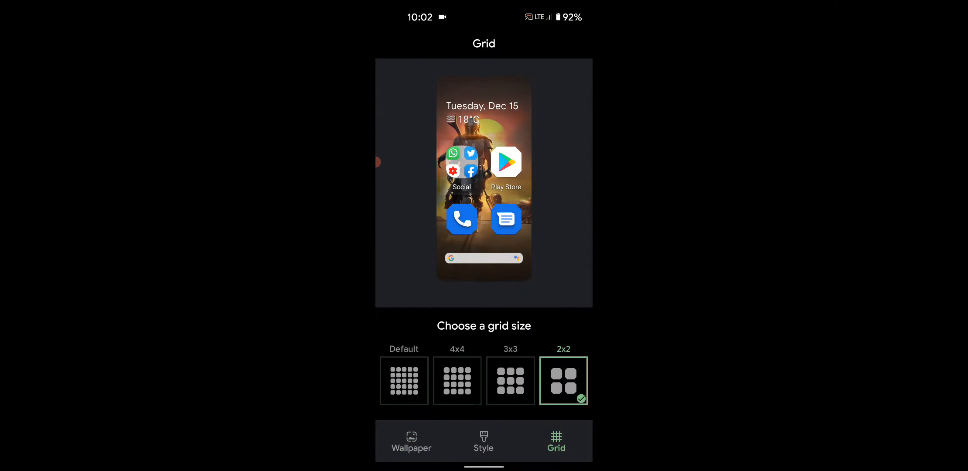
{"action": "left_click", "coordinate": [563, 381]}
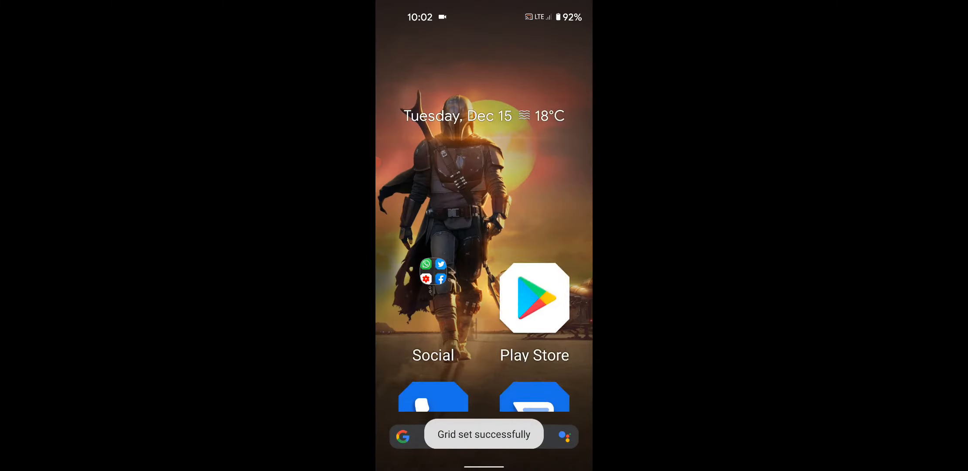